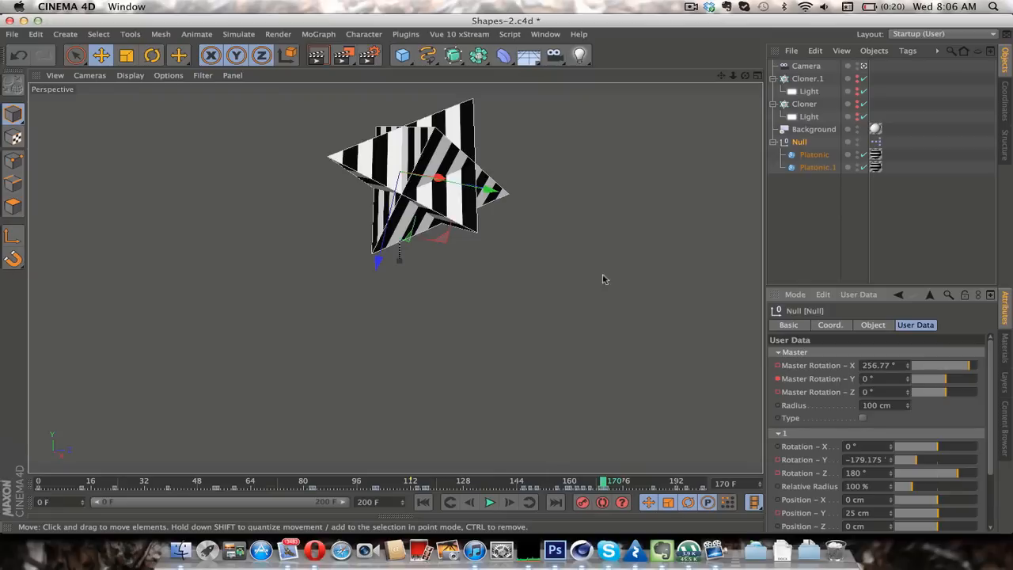
mouse_move(954, 404)
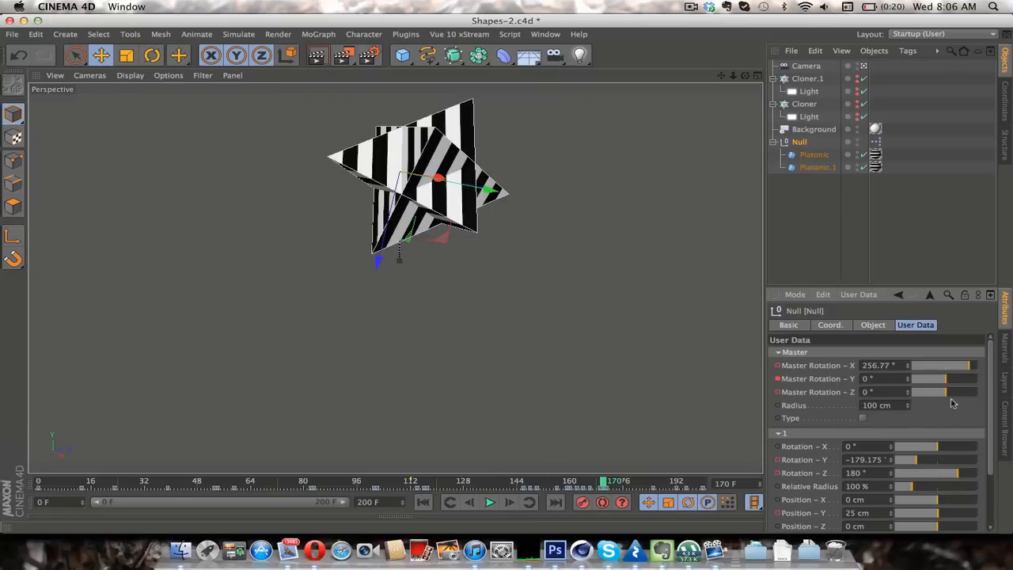
Scroll down the Null's User Data tab to reach its rotation sliders
scroll(down, 3)
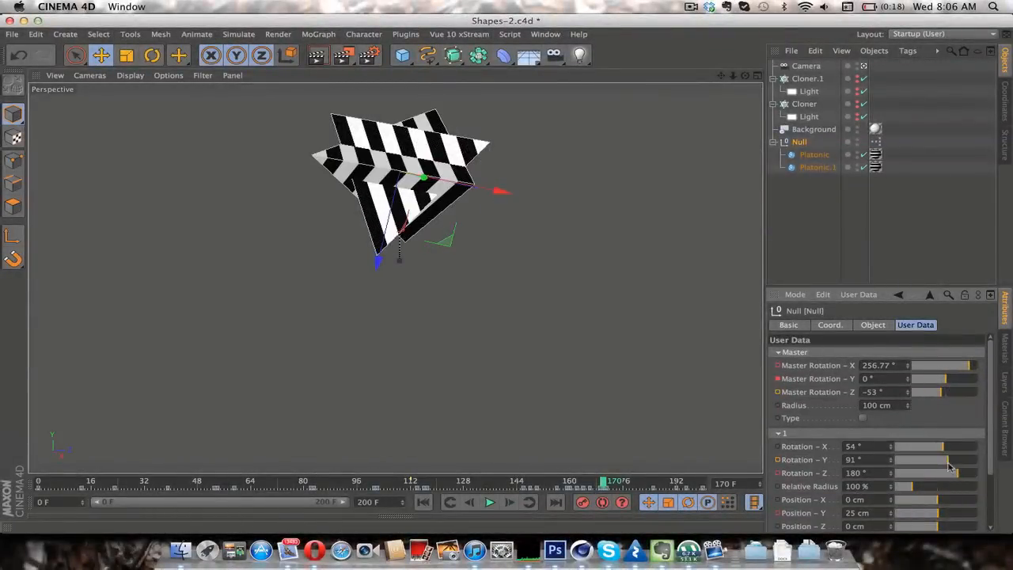
Set group 1's Rotation Z to 139°, then reselect the Null to show its User Data
drag(950, 472, 923, 473)
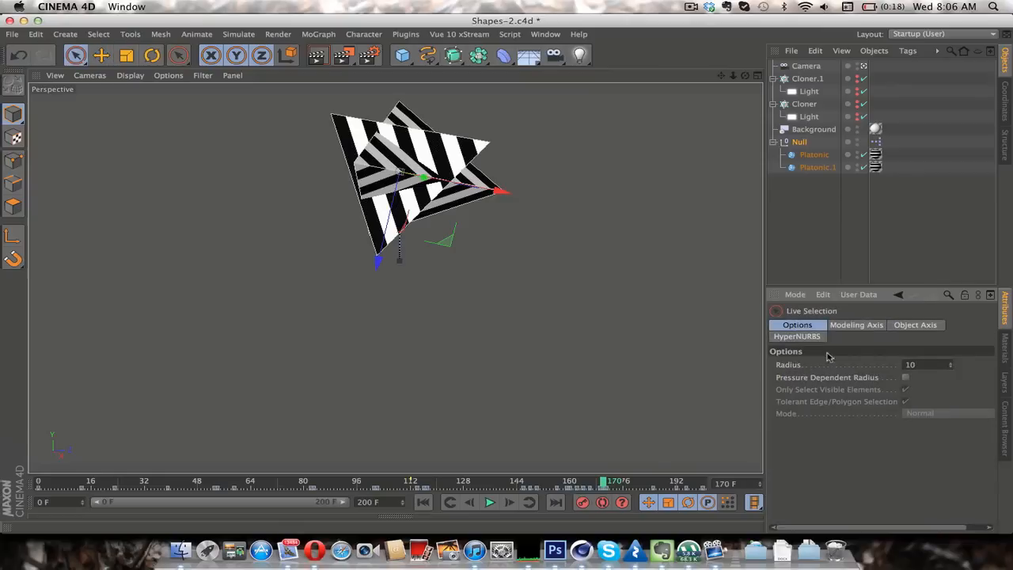
click(99, 57)
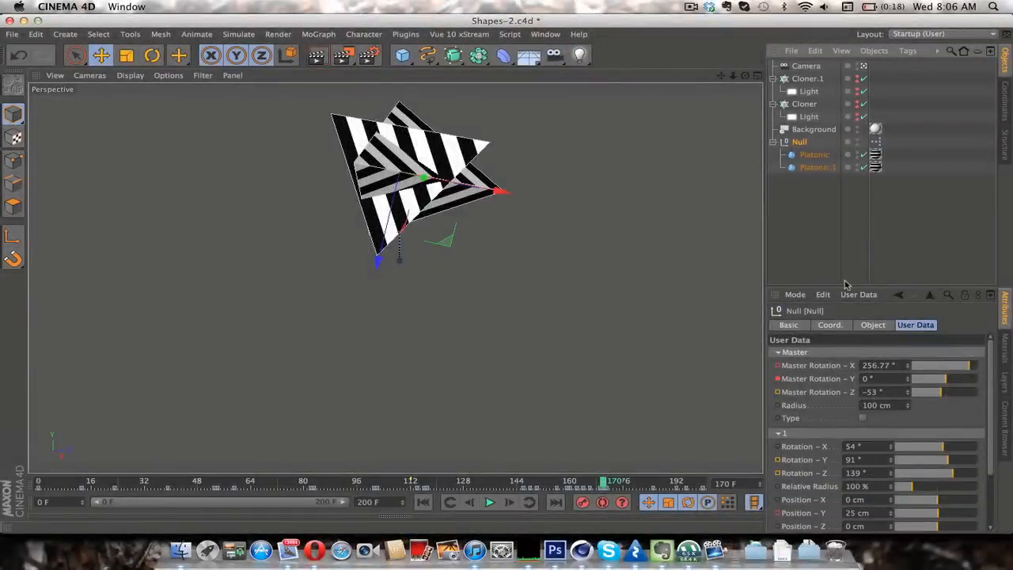
mouse_move(876, 348)
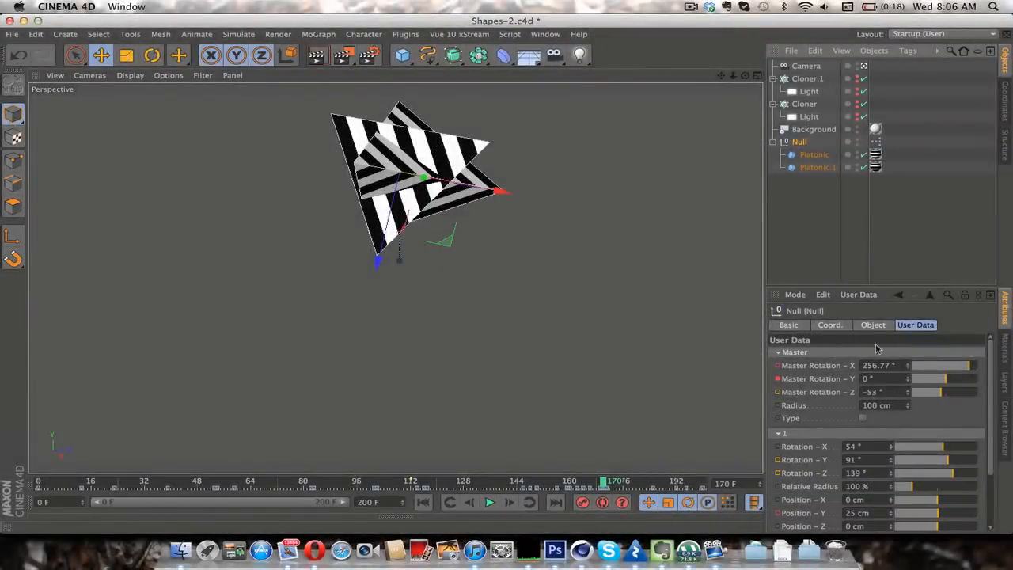
mouse_move(970, 294)
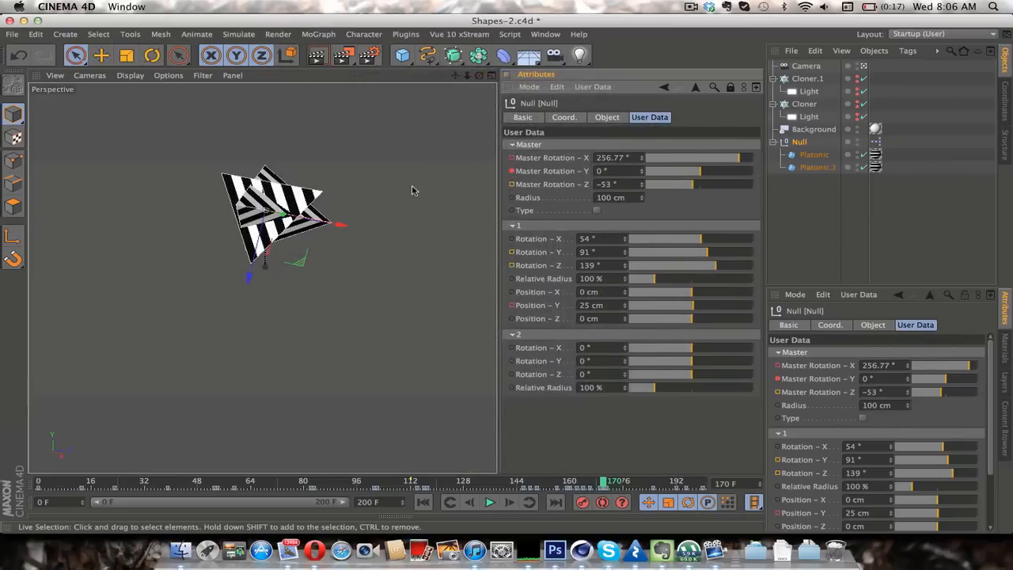
mouse_move(968, 318)
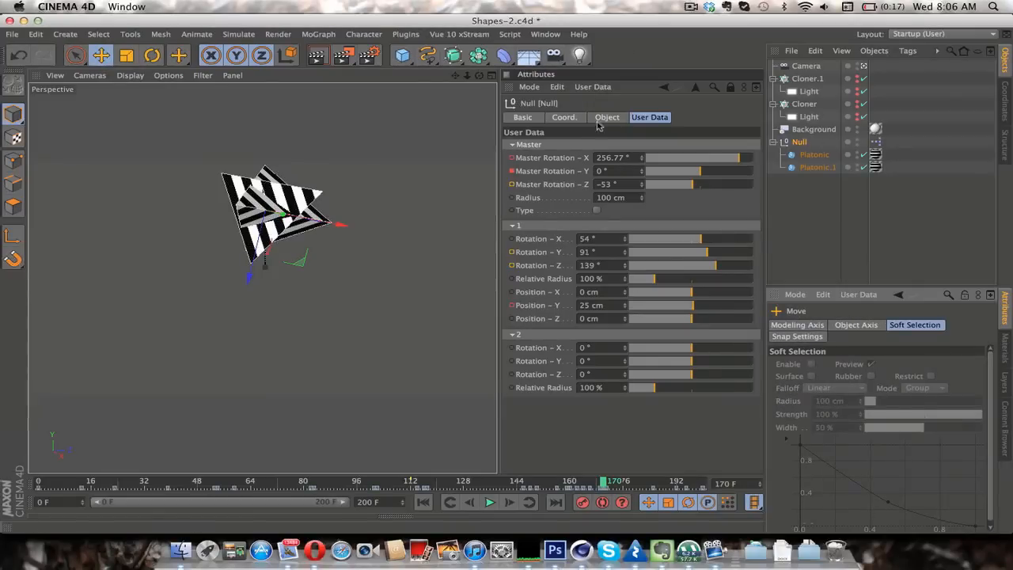
Check the docked manager's Basic and User Data tabs, then close that extra Attribute Manager
click(523, 116)
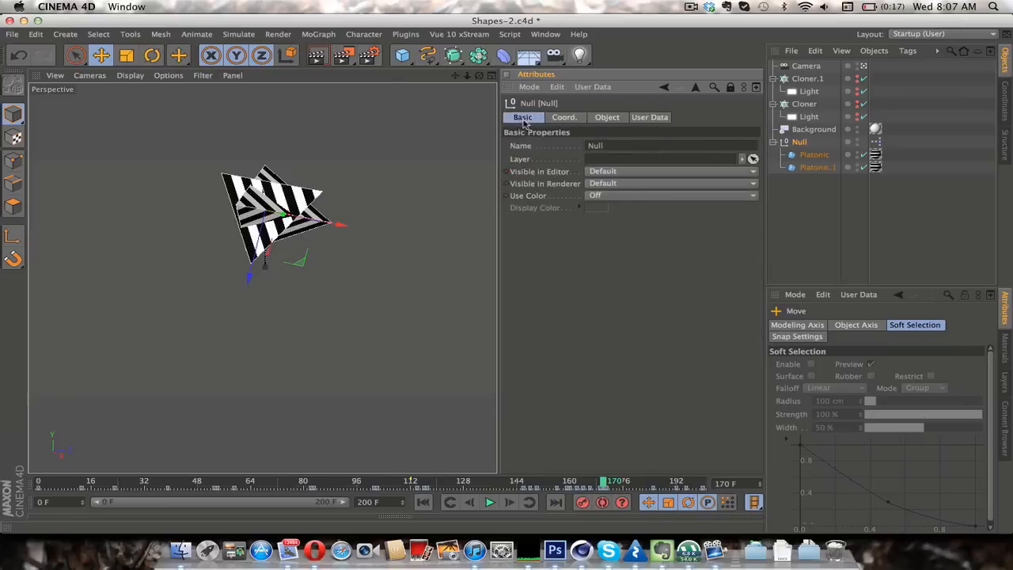
click(649, 117)
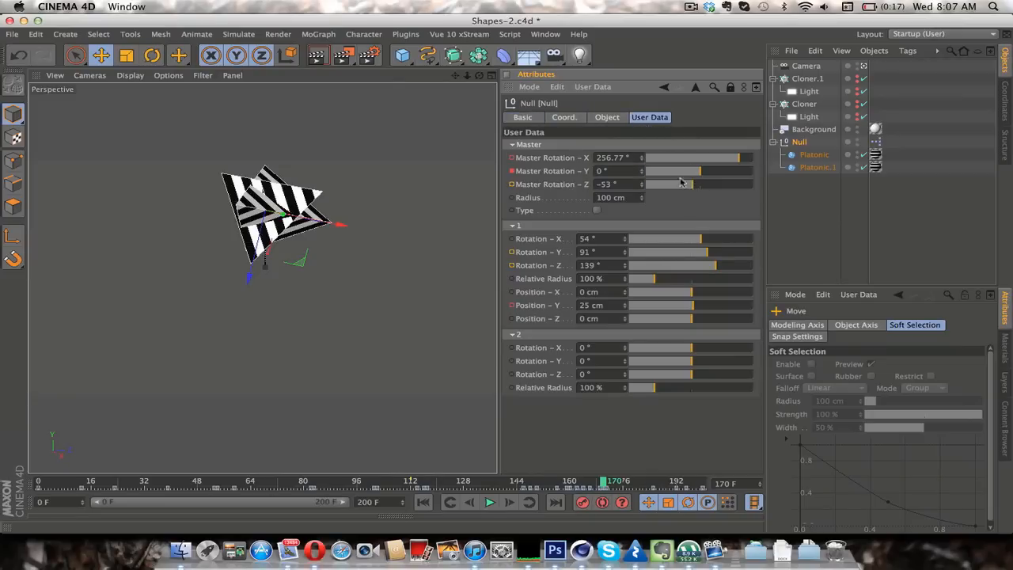
click(527, 73)
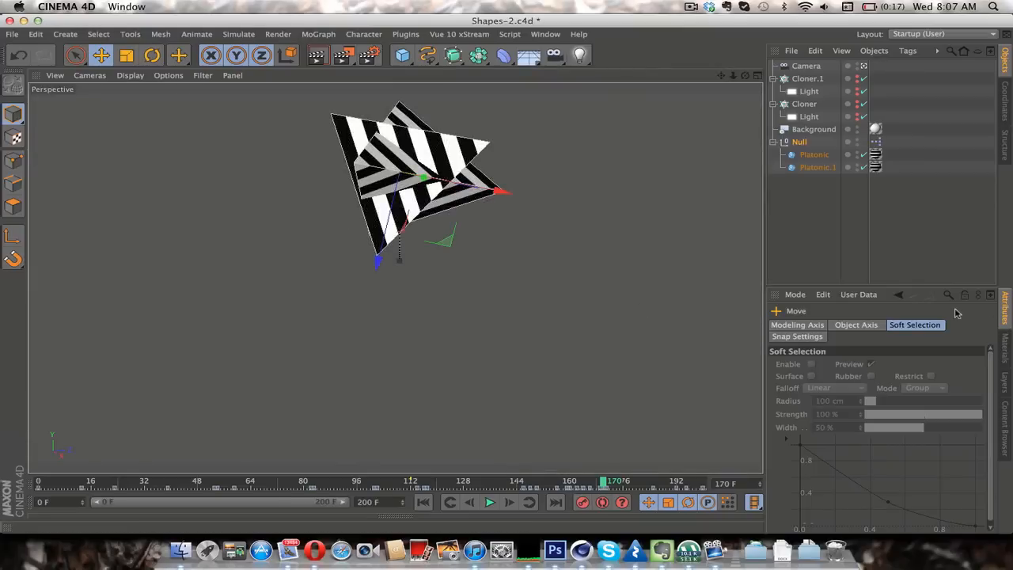
Reselect the Null and scroll through its User Data parameters in the Attribute Manager
click(799, 142)
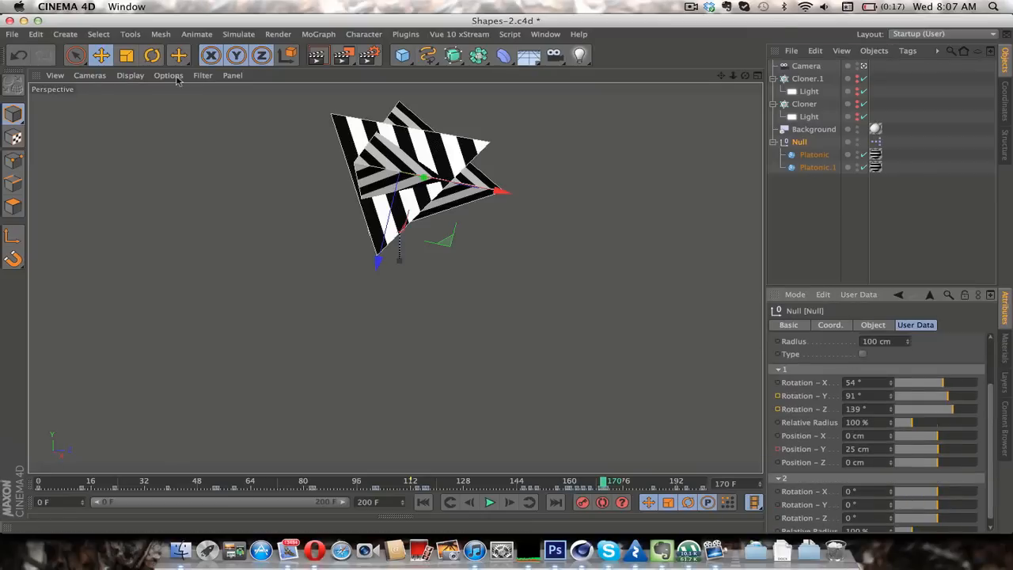
click(203, 75)
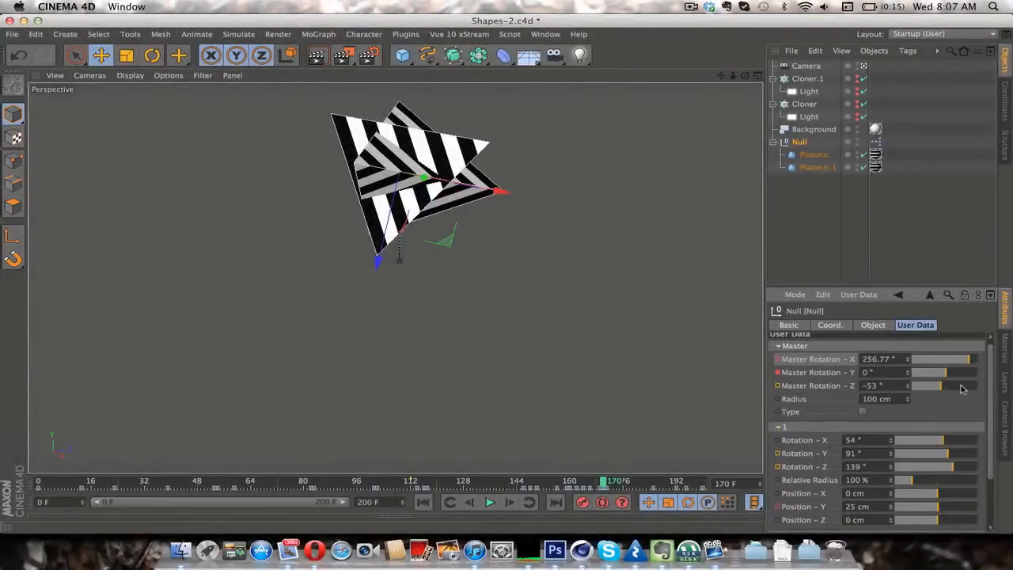
scroll(down, 3)
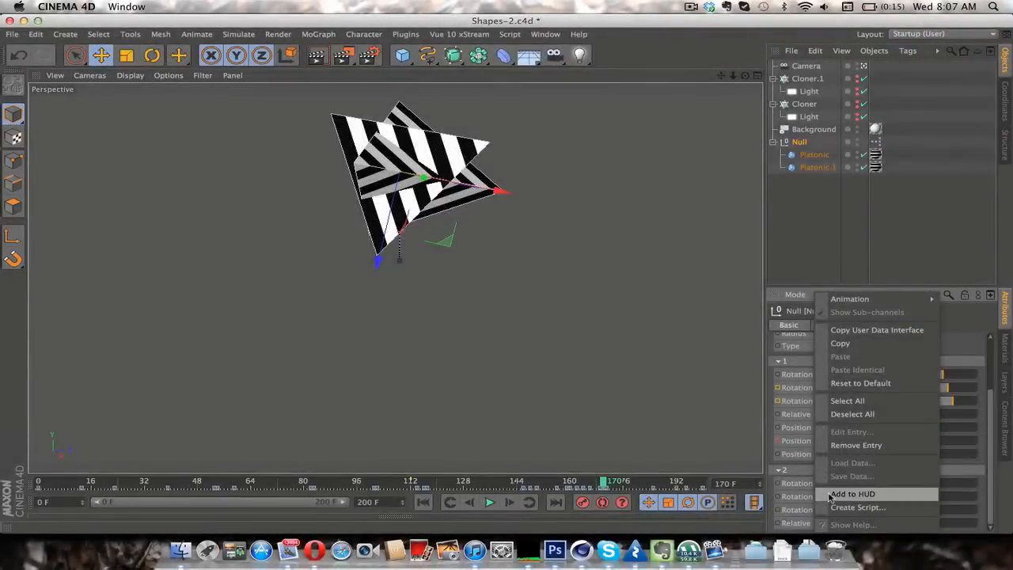
Add the Null's user data rotation, position and radius controls to the viewport HUD
click(852, 495)
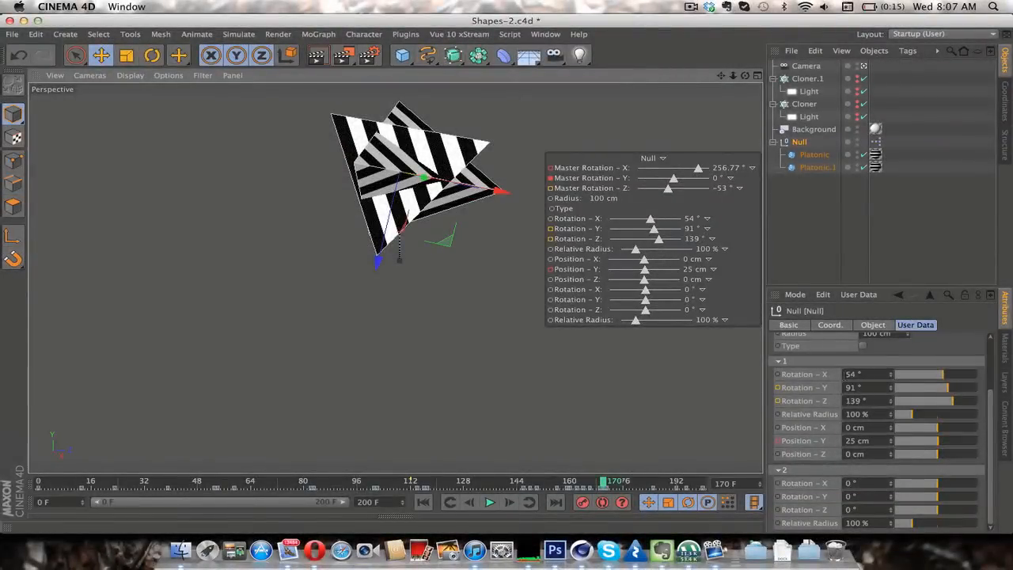
Use the HUD sliders to set Master Rotation X to 273° and the second Relative Radius to 136%
drag(699, 167, 695, 167)
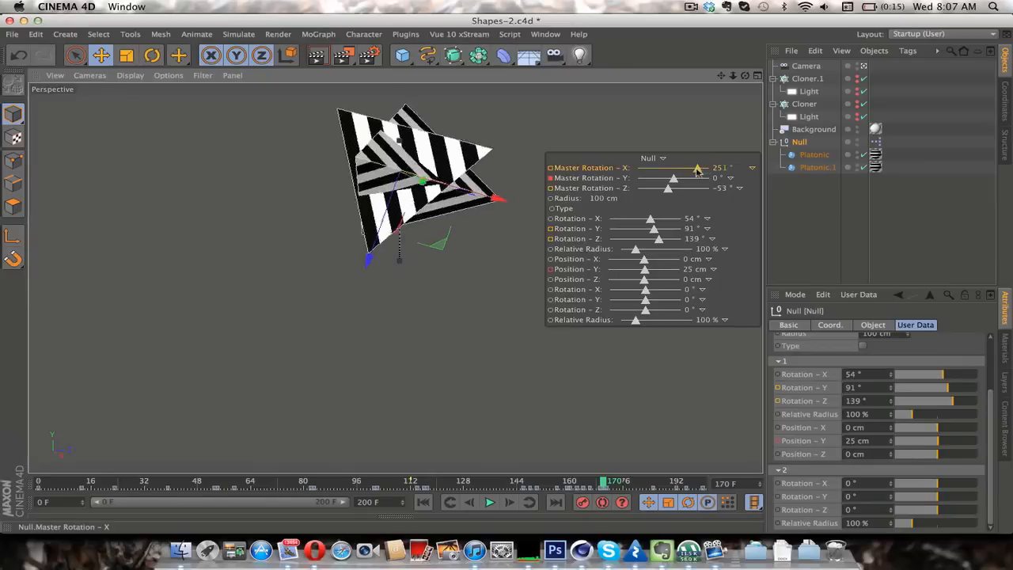
drag(635, 320, 649, 319)
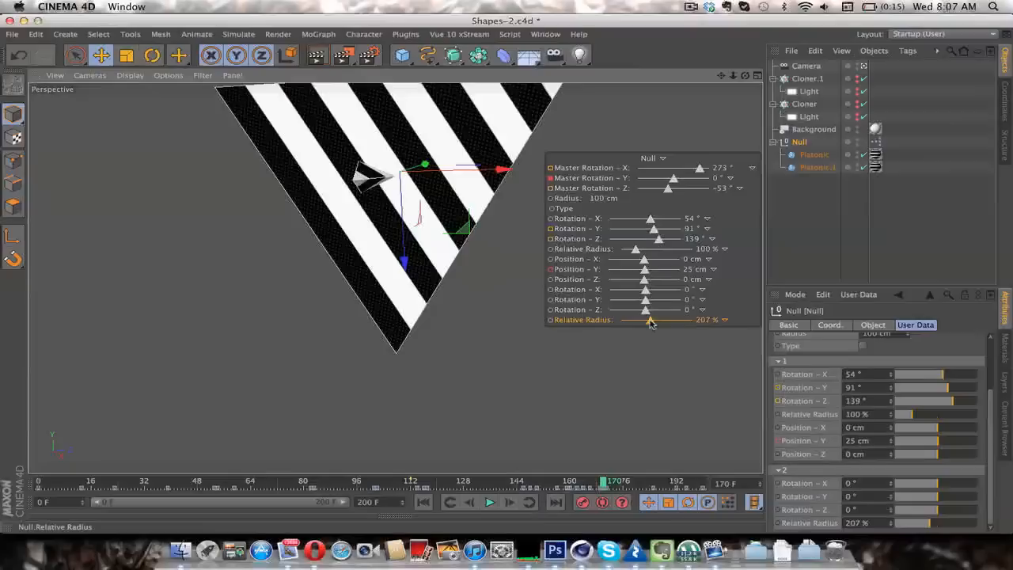
drag(649, 320, 631, 320)
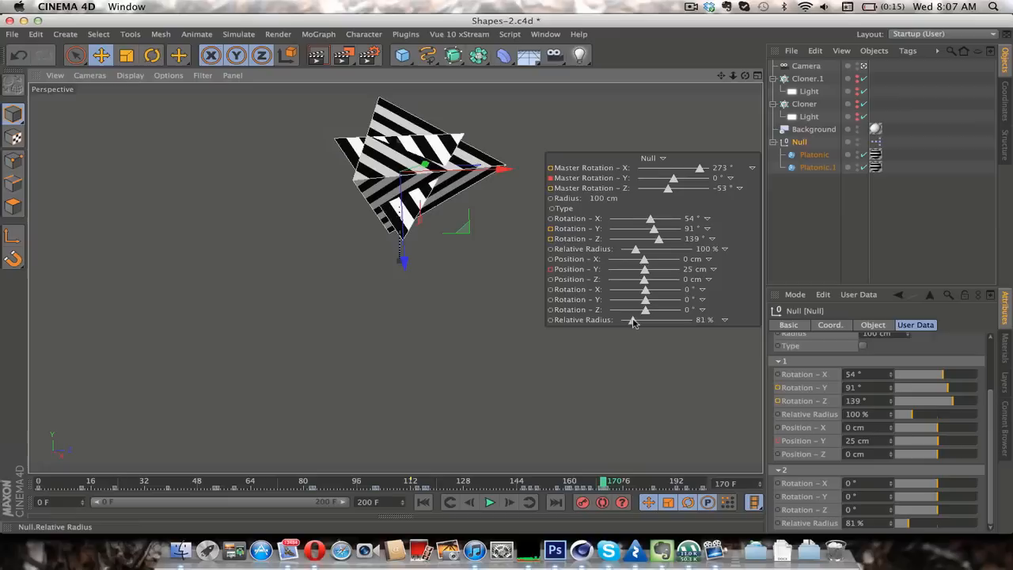
drag(631, 320, 642, 320)
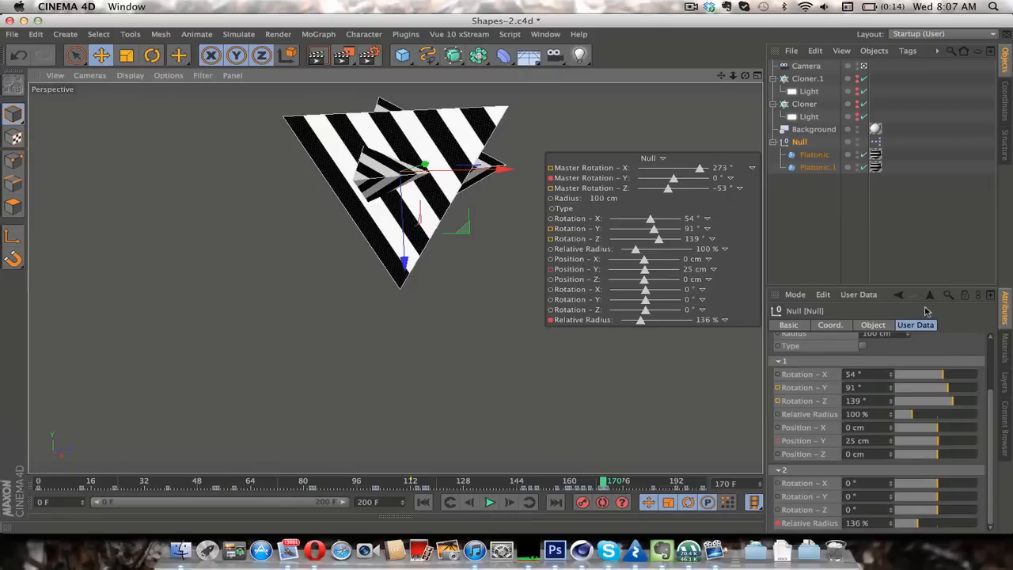
Select the HUD overlay and move it lower, to the right of the striped shapes
click(873, 324)
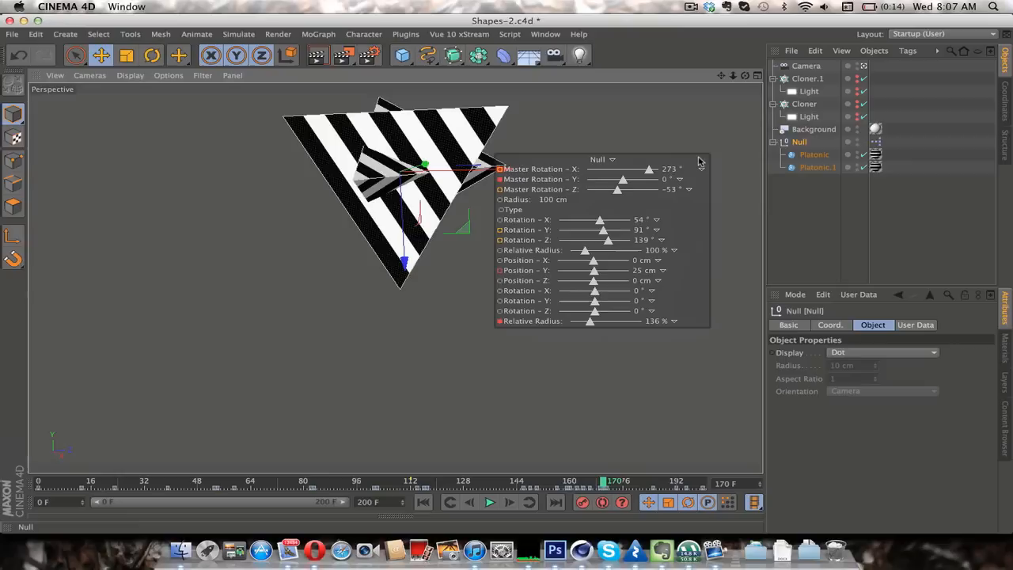
drag(598, 159, 526, 224)
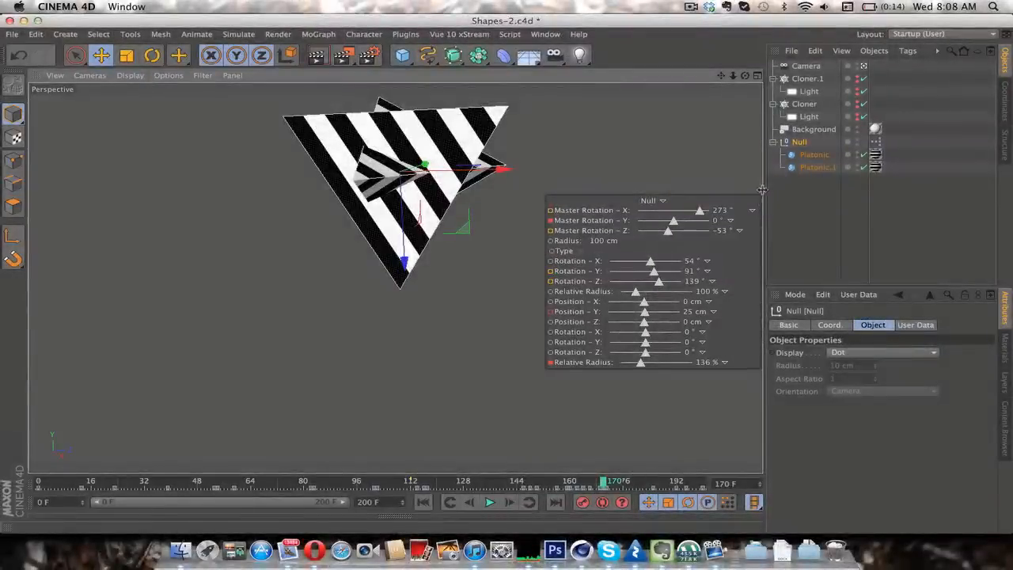
click(690, 8)
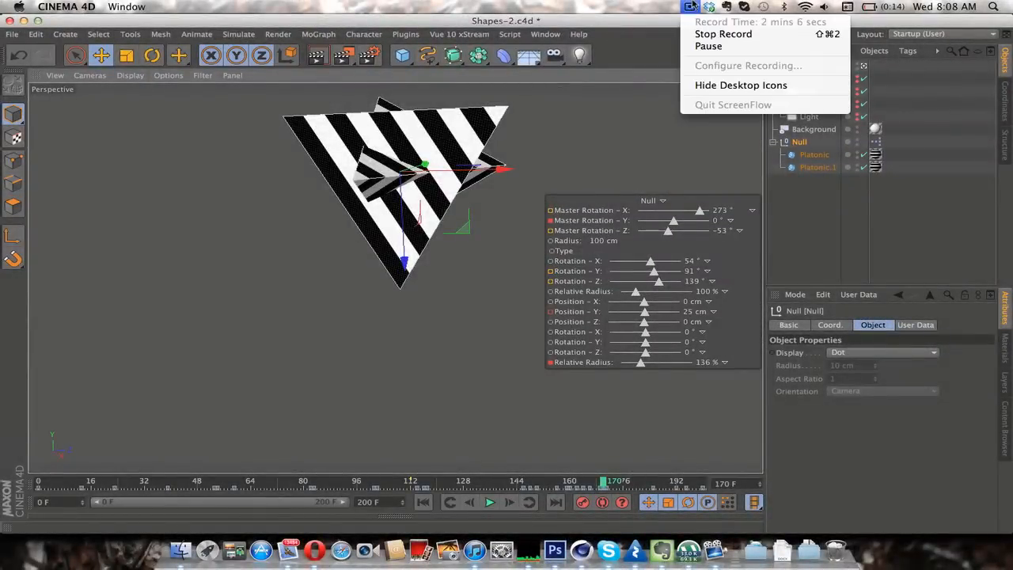